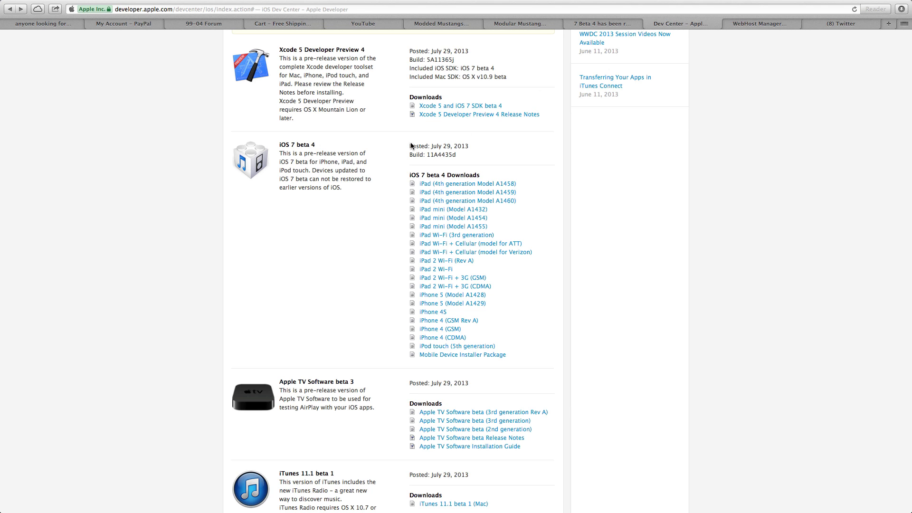
{"action": "mouse_move", "coordinate": [358, 161]}
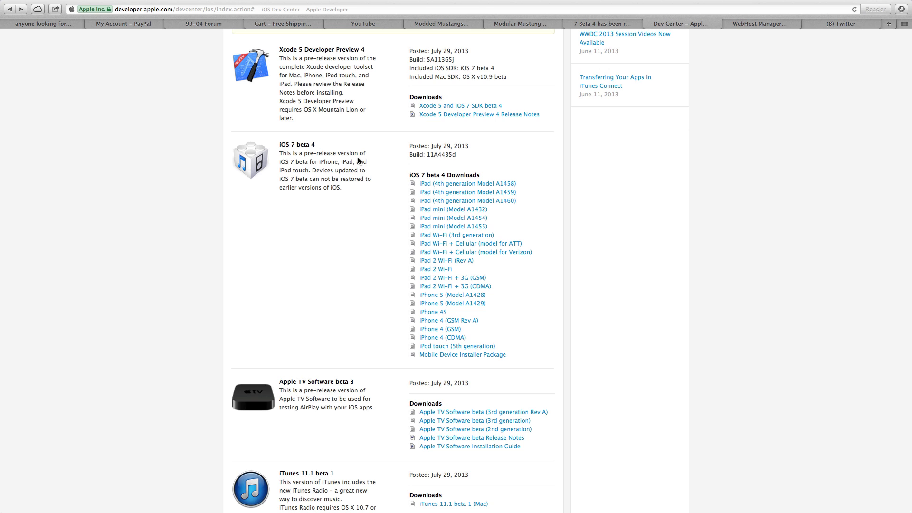
{"action": "mouse_move", "coordinate": [370, 148]}
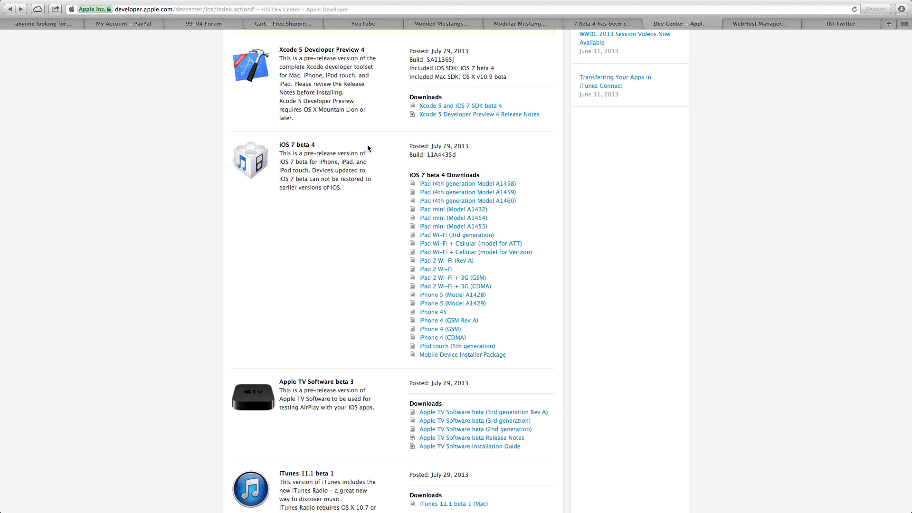
{"action": "mouse_move", "coordinate": [373, 145]}
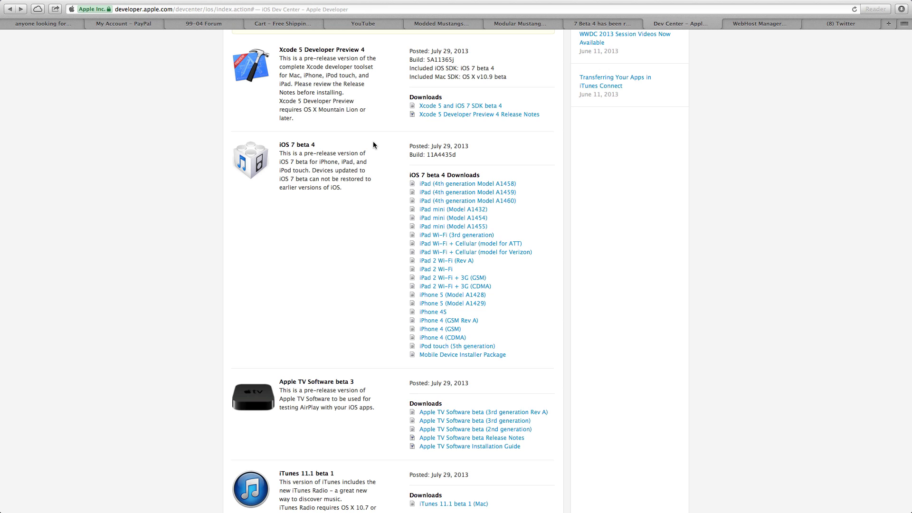
{"action": "mouse_move", "coordinate": [383, 132]}
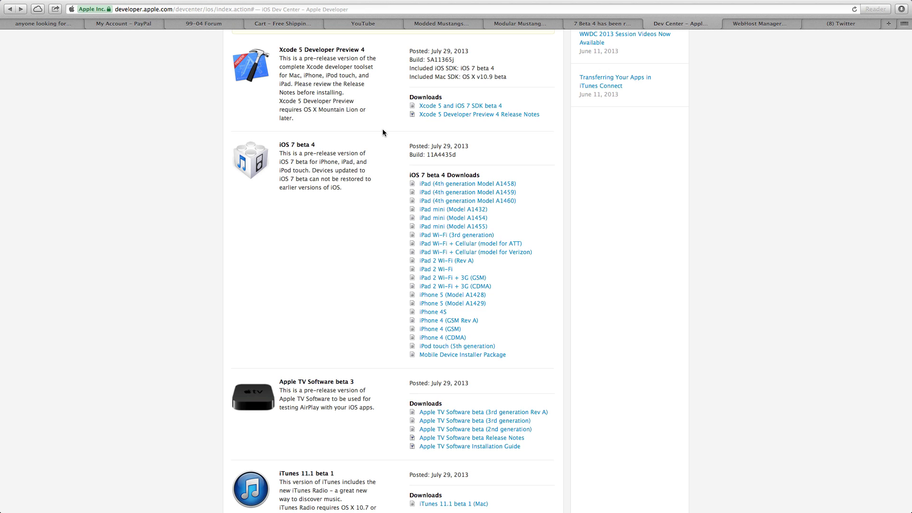
{"action": "mouse_move", "coordinate": [347, 282]}
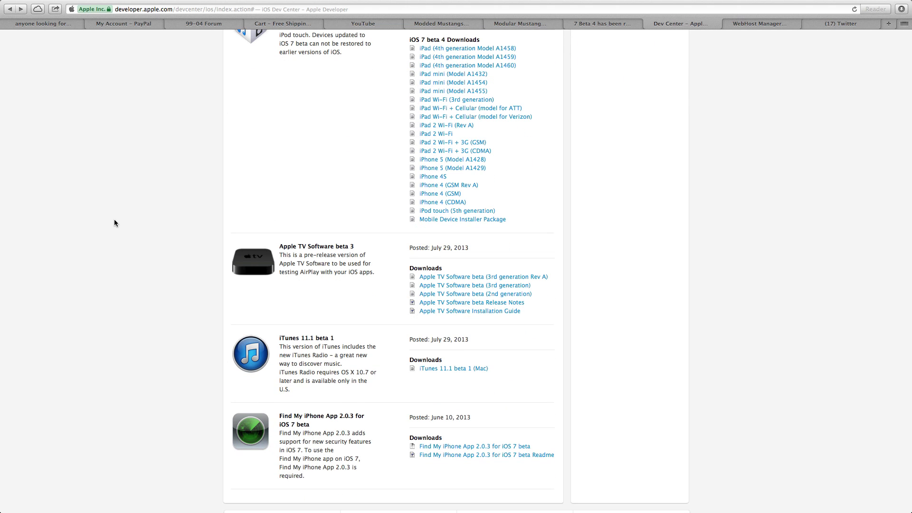
{"action": "mouse_move", "coordinate": [394, 350]}
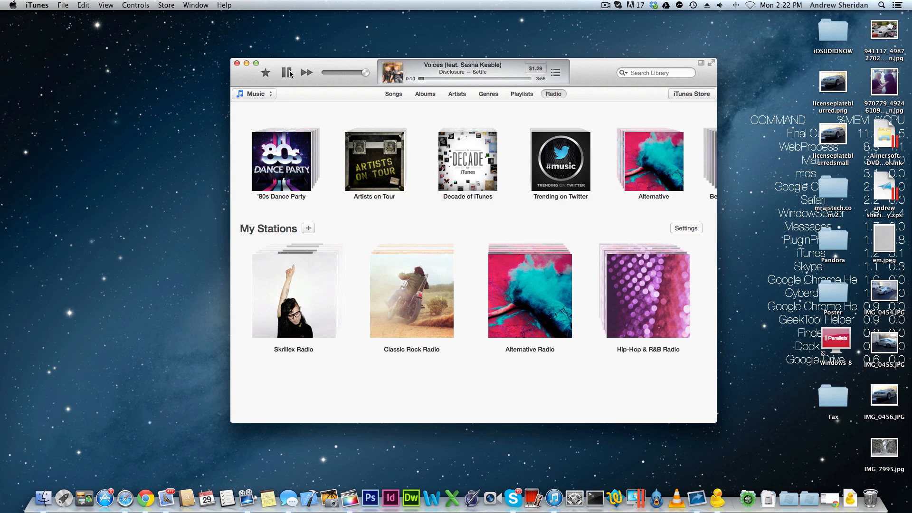
Step: Pause the Skrillex Radio track and show the iTunes library as a Songs list
{"action": "left_click", "coordinate": [287, 72]}
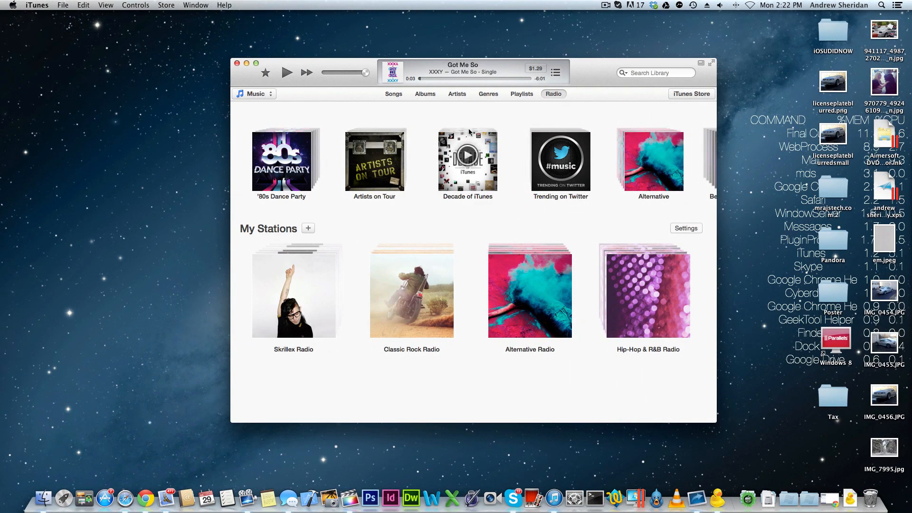
{"action": "left_click", "coordinate": [394, 93]}
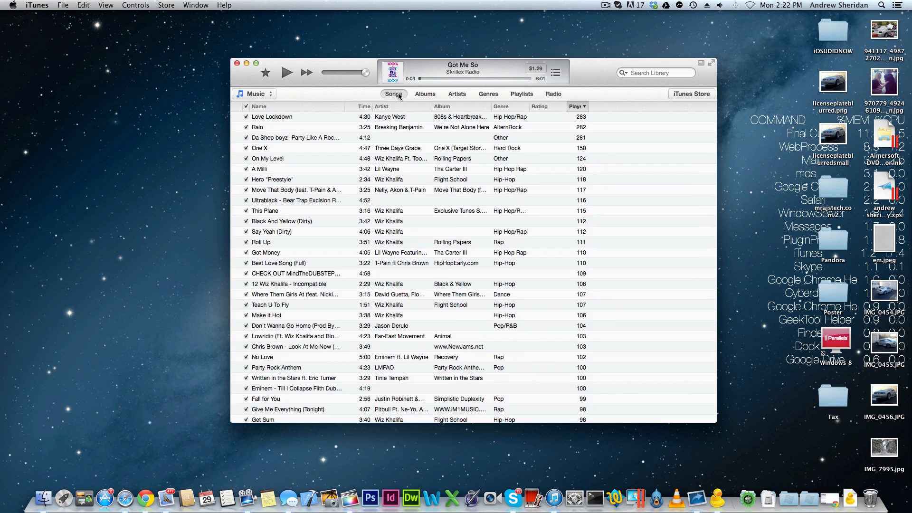
{"action": "left_click", "coordinate": [553, 93]}
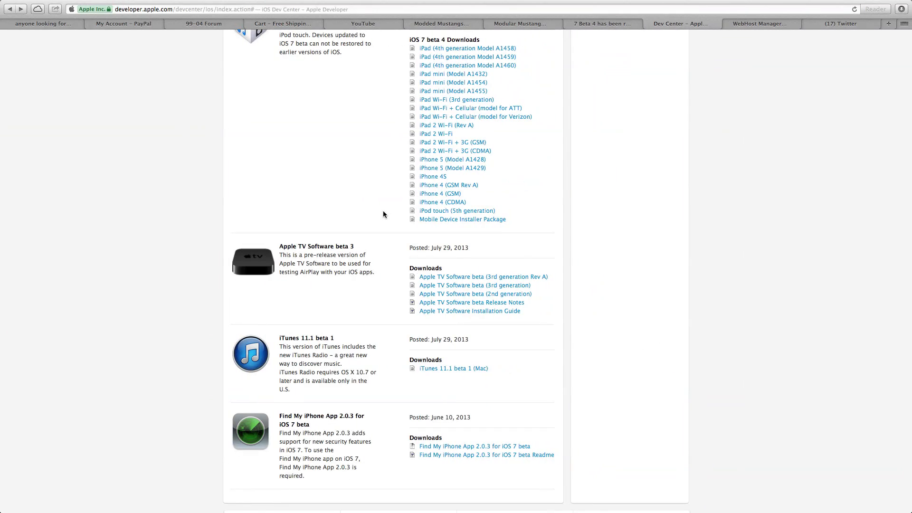
Step: Scroll the Dev Center page up to reveal the iOS 7 beta 4 heading and build details
{"action": "scroll", "scroll_direction": "up", "scroll_amount": 3}
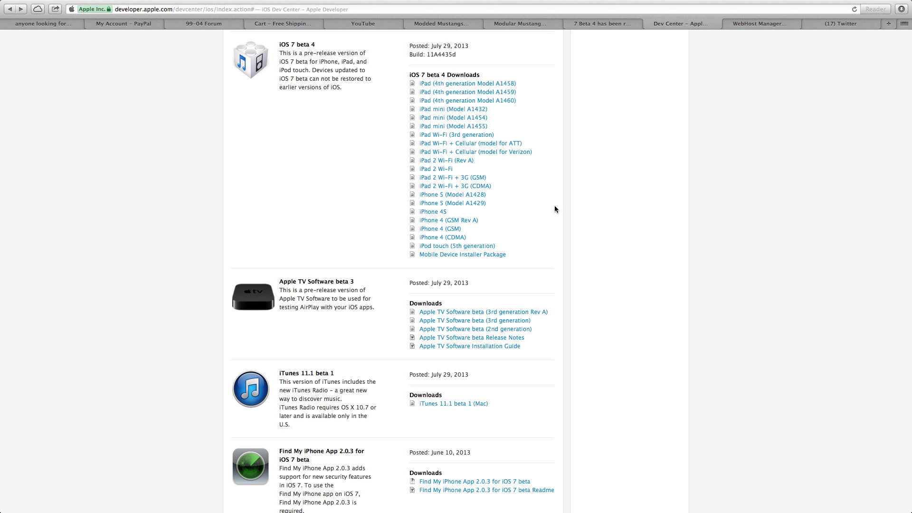
{"action": "mouse_move", "coordinate": [633, 195]}
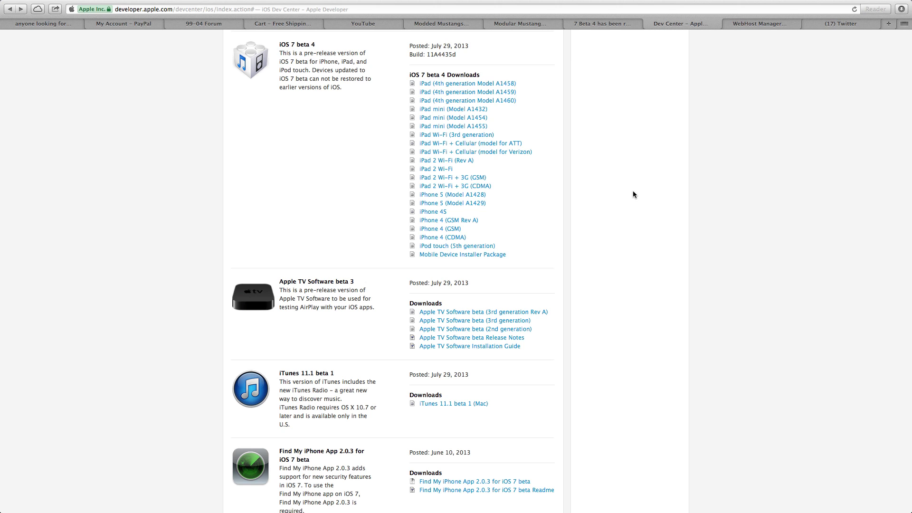
{"action": "mouse_move", "coordinate": [708, 16]}
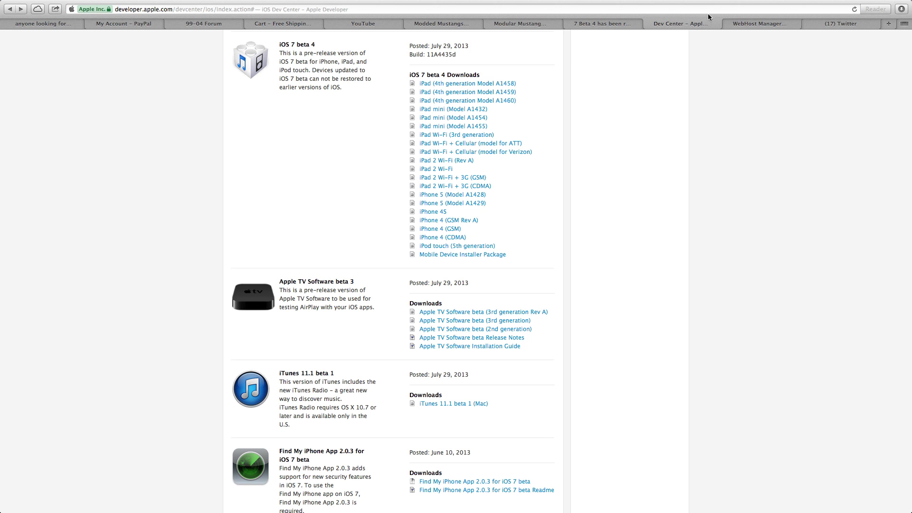